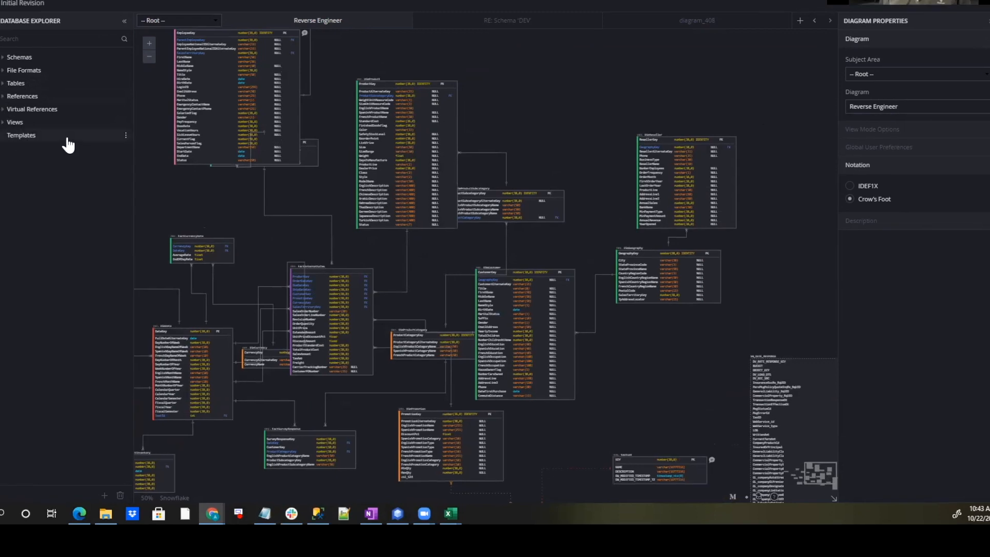
Create a new template from the Templates options in the database explorer
{"action": "left_click", "coordinate": [126, 135]}
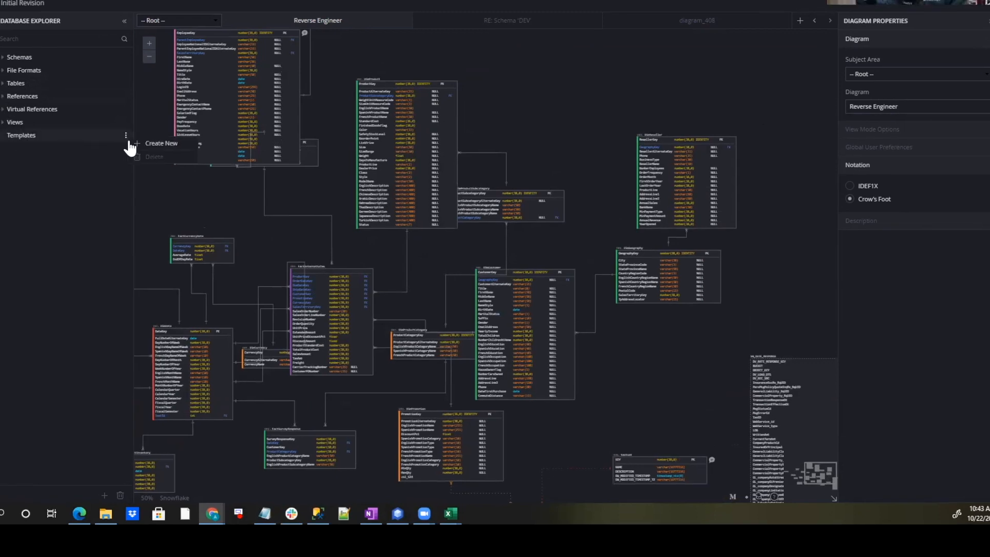
{"action": "left_click", "coordinate": [161, 142]}
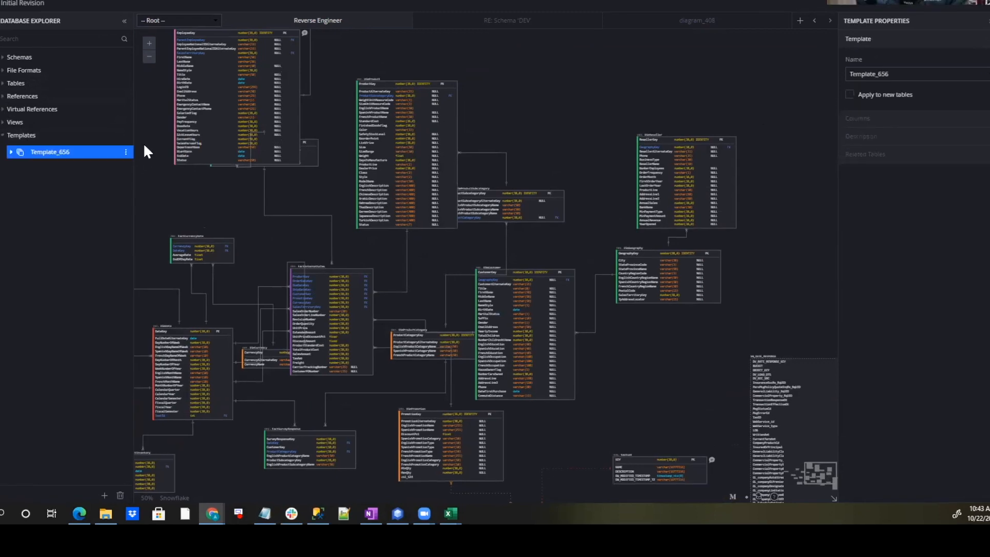
{"action": "mouse_move", "coordinate": [566, 49]}
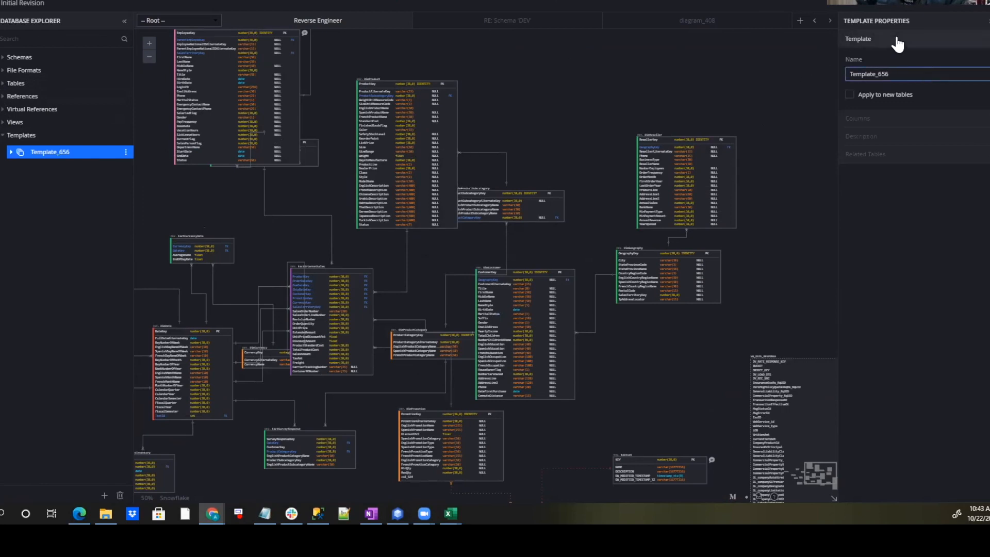
{"action": "mouse_move", "coordinate": [819, 105]}
{"action": "type", "text": "Audit"}
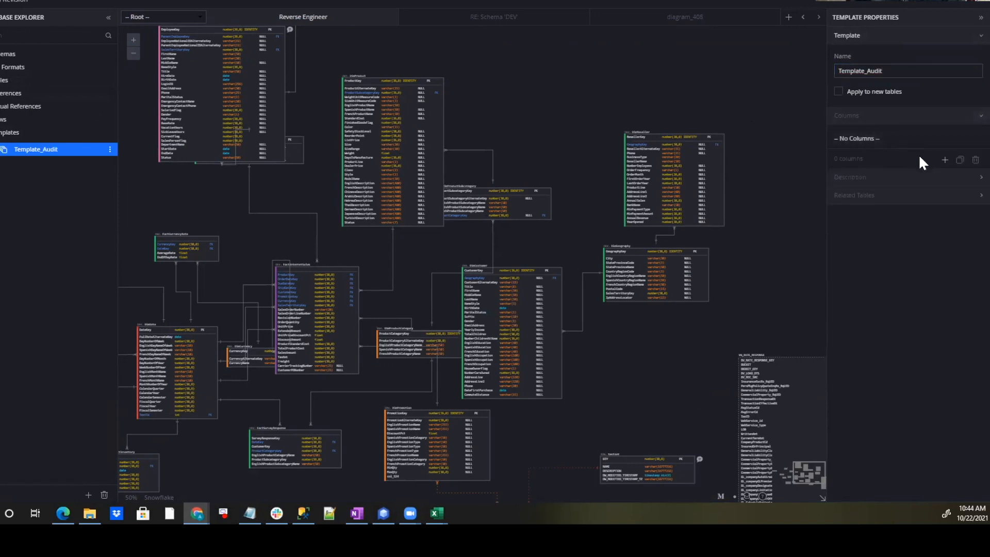
Add a nullable CreatedBy varchar(50) column described as 'This is Create By'
{"action": "left_click", "coordinate": [943, 158]}
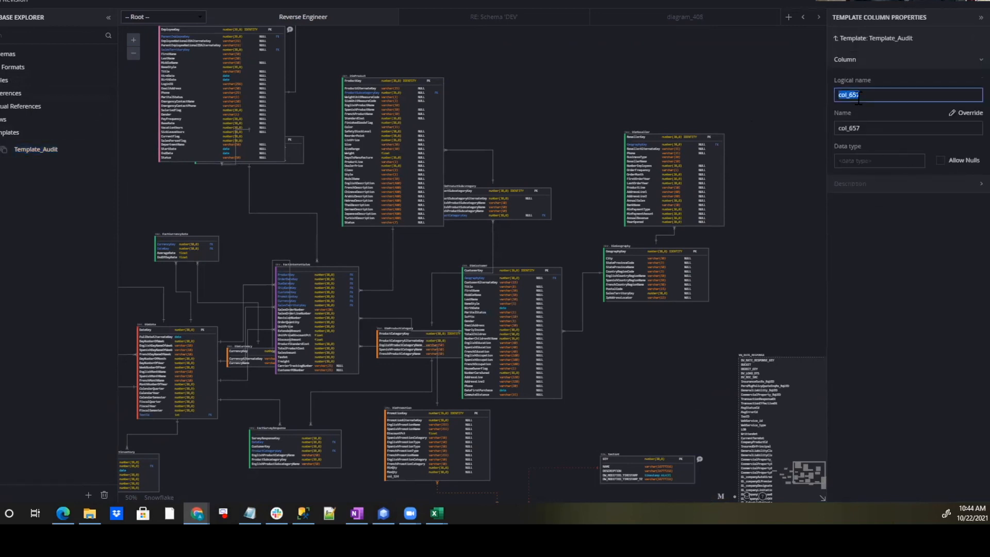
{"action": "type", "text": "Create By"}
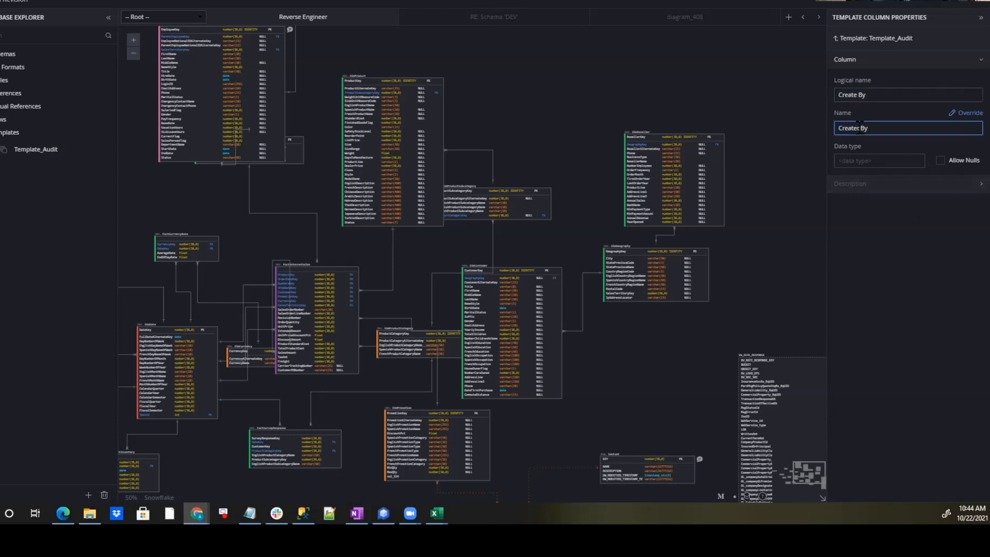
{"action": "type", "text": "CreatedBy"}
{"action": "left_click", "coordinate": [878, 159]}
{"action": "type", "text": "varchar(50)"}
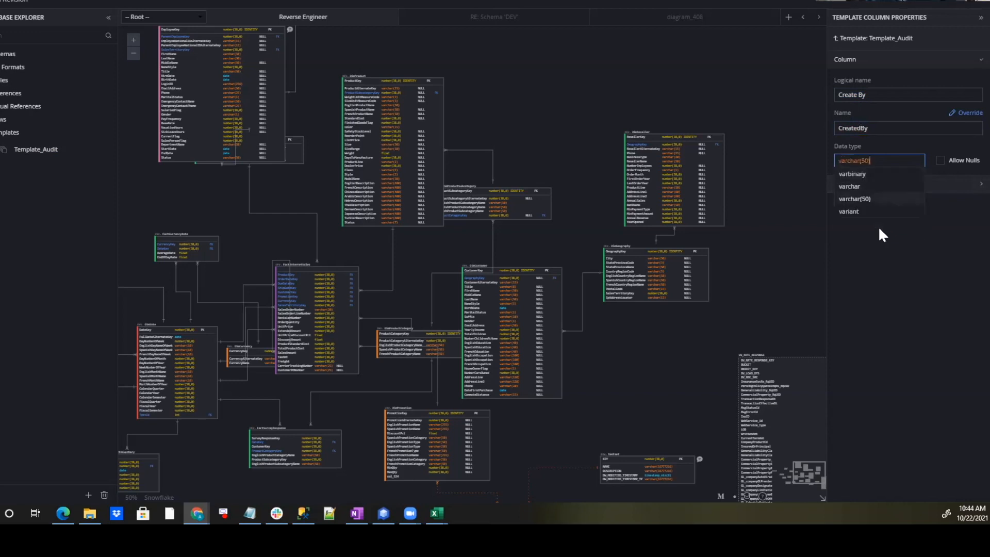
{"action": "left_click", "coordinate": [854, 199]}
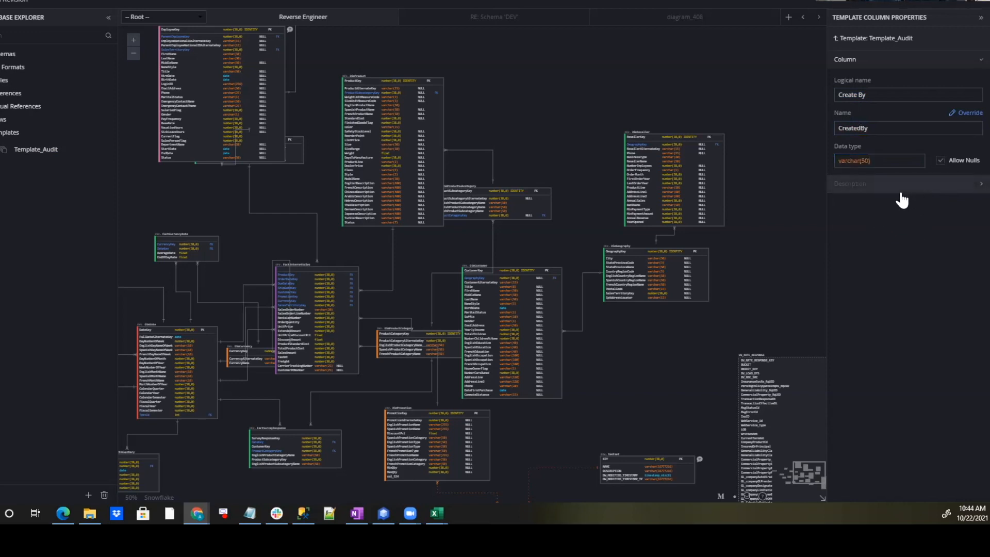
{"action": "type", "text": "This s"}
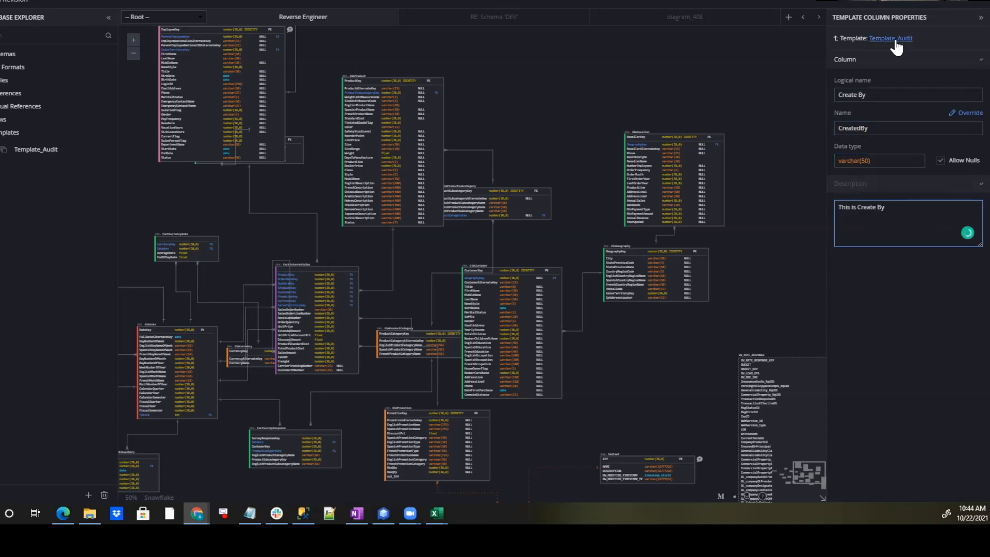
{"action": "left_click", "coordinate": [895, 37]}
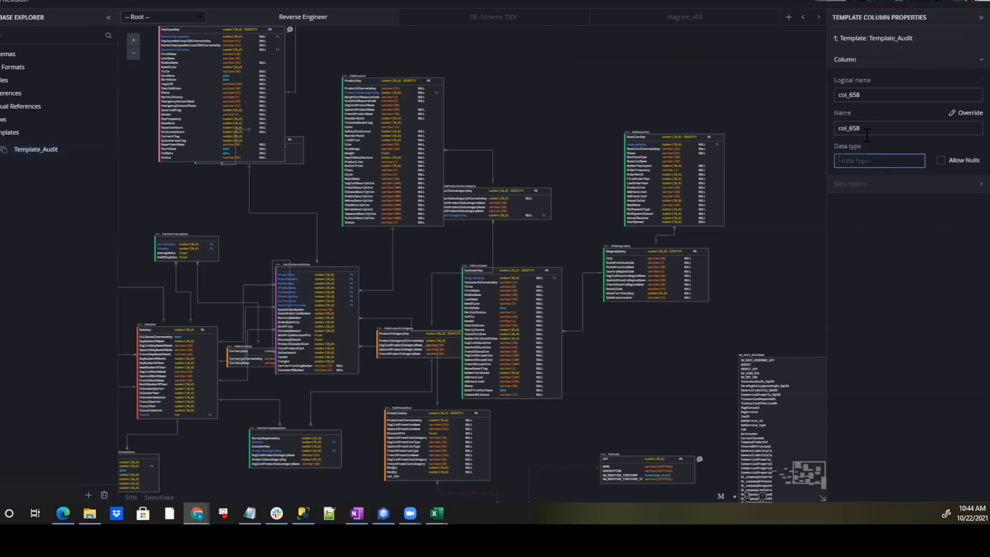
Define the second column as CreatedDate, a nullable datetime with a description
{"action": "type", "text": "Modif"}
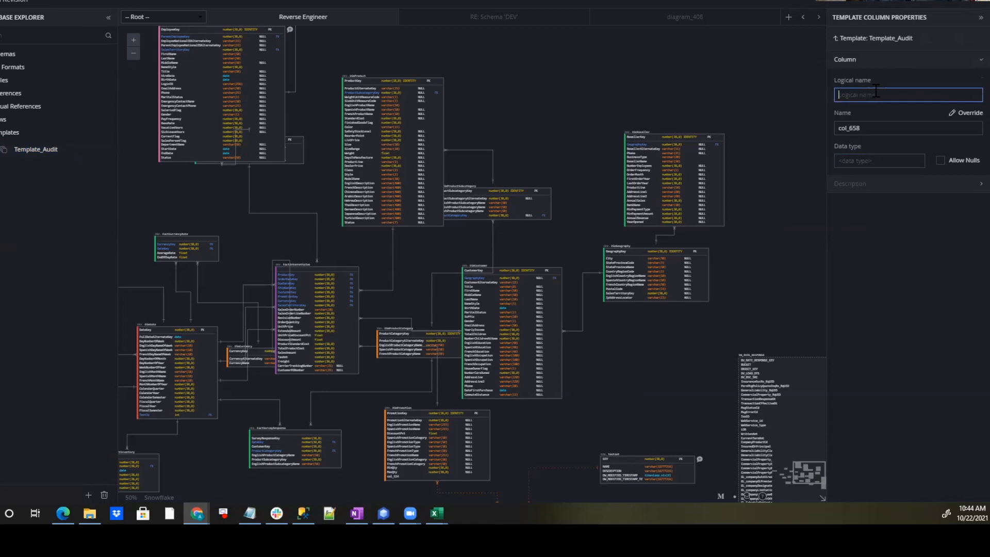
{"action": "type", "text": "CreatedDate"}
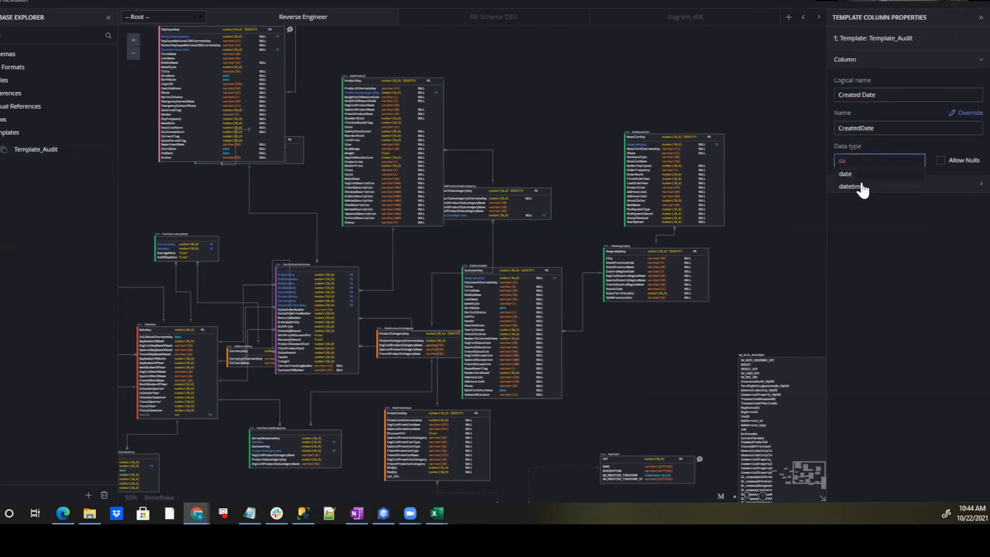
{"action": "left_click", "coordinate": [850, 185]}
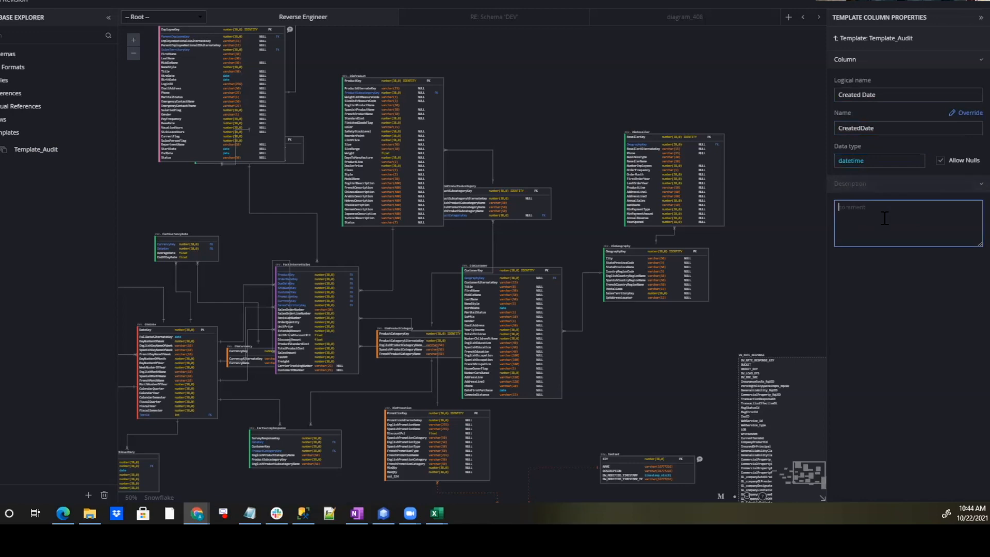
{"action": "type", "text": "This is"}
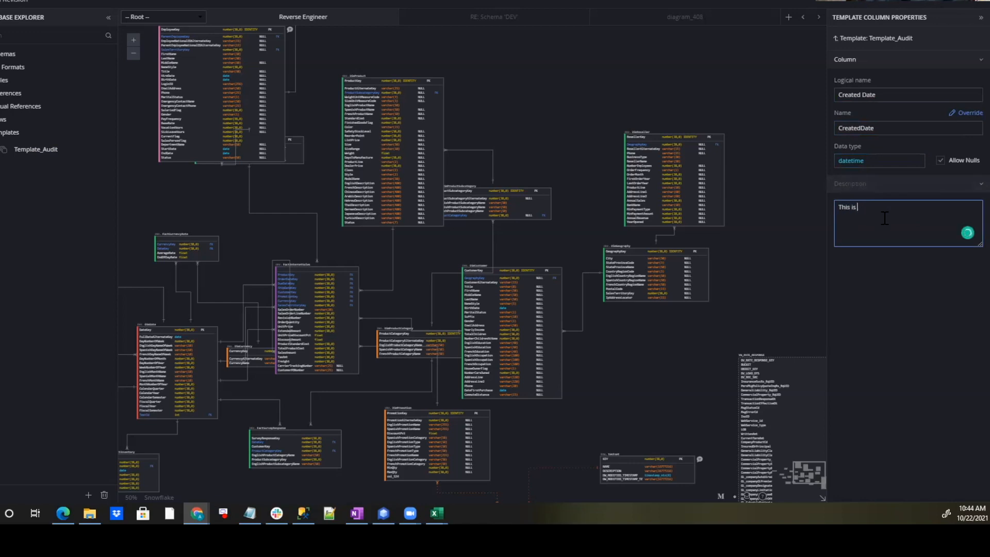
{"action": "type", "text": "Created Date"}
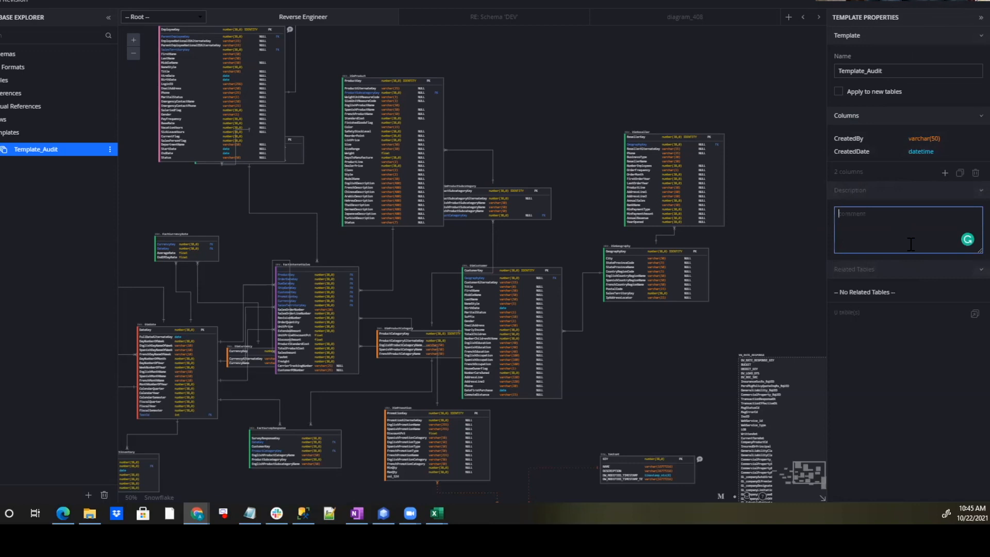
Describe the template as 'THis is Audit Template' and set it to apply to new tables
{"action": "type", "text": "THis is Aiud"}
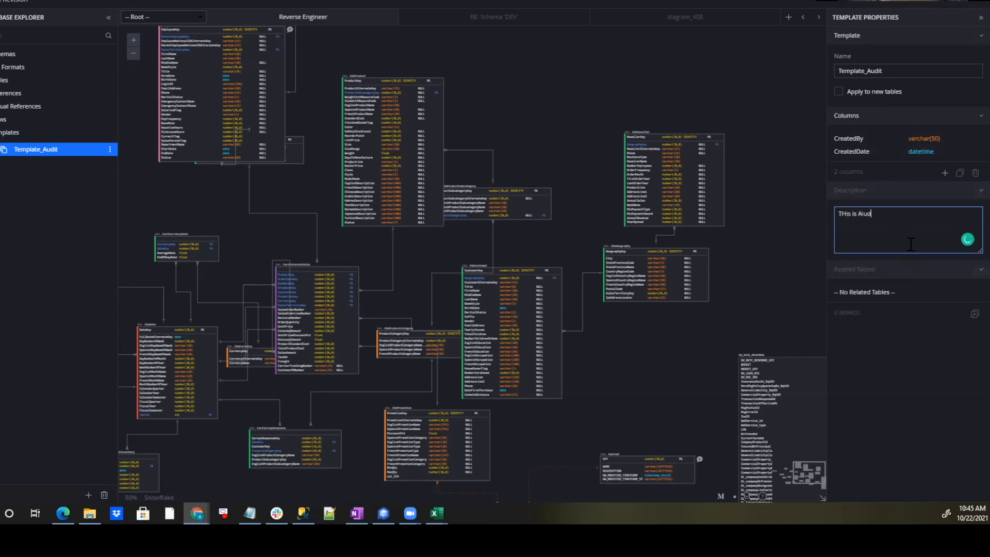
{"action": "type", "text": "Audit Template"}
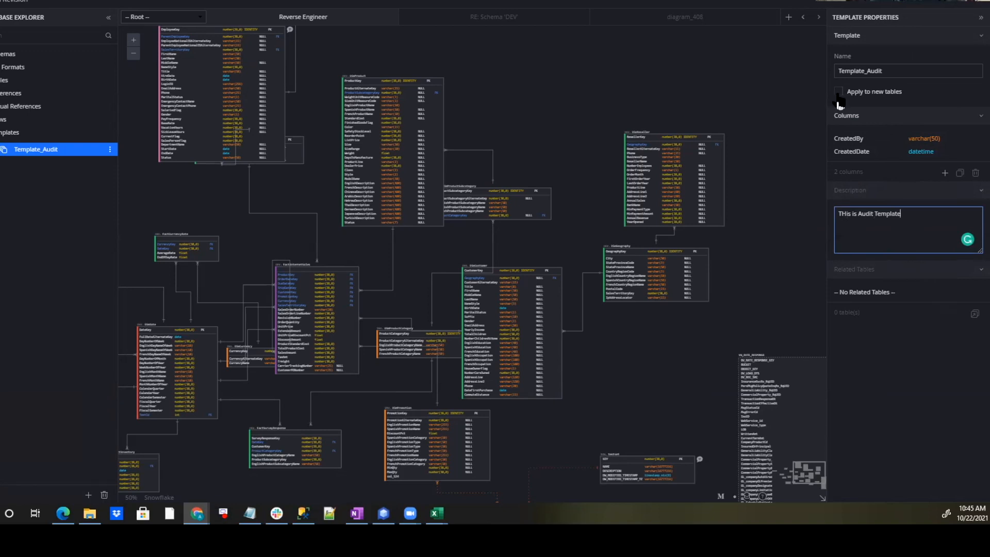
{"action": "left_click", "coordinate": [839, 91]}
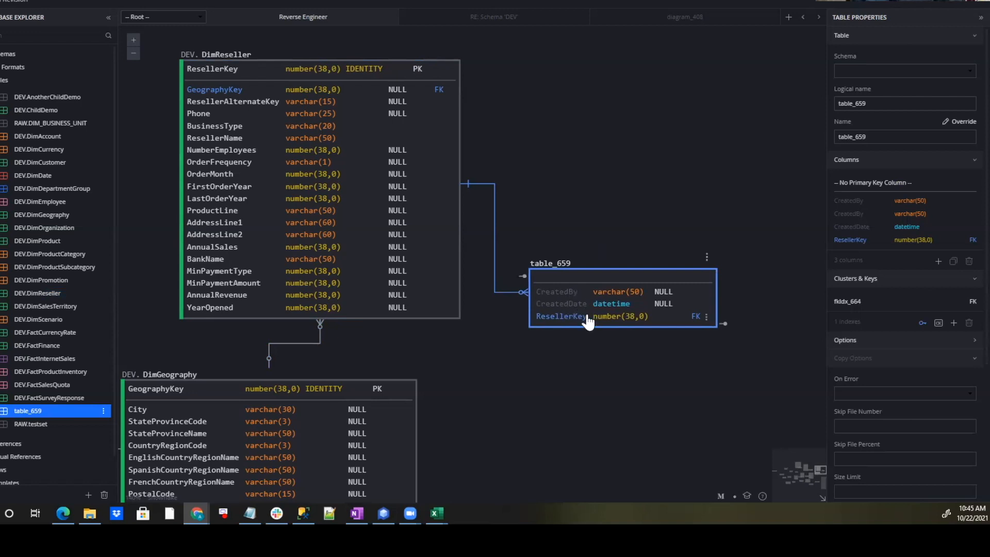
{"action": "mouse_move", "coordinate": [581, 275]}
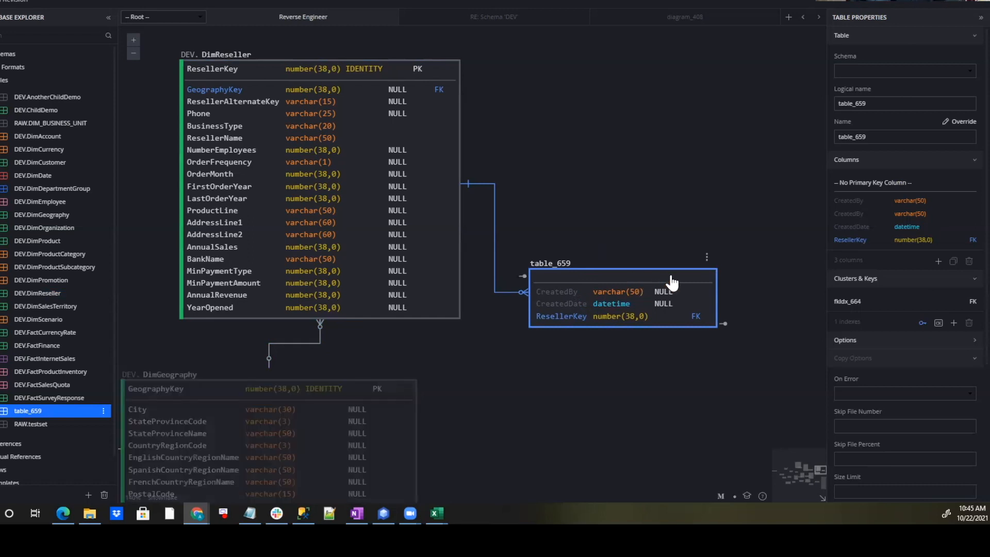
{"action": "mouse_move", "coordinate": [857, 373]}
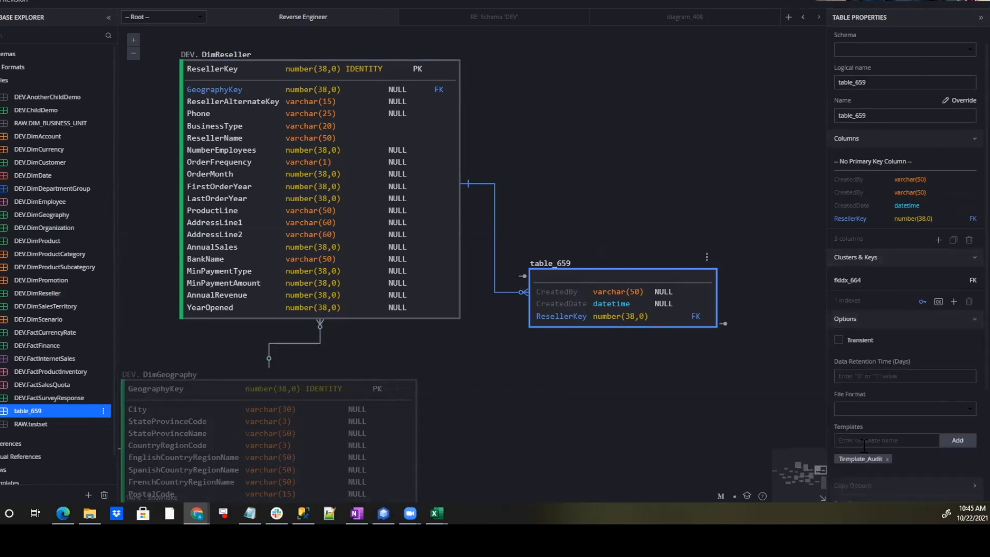
Remove Template_Audit from table_659 together with its CreatedBy and CreatedDate columns
{"action": "scroll", "scroll_direction": "down", "scroll_amount": 3}
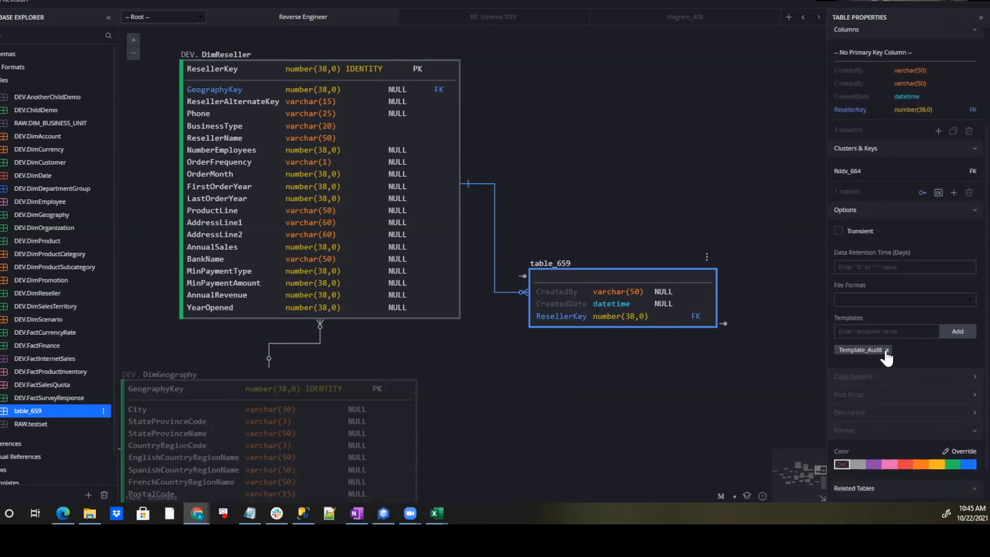
{"action": "left_click", "coordinate": [886, 350]}
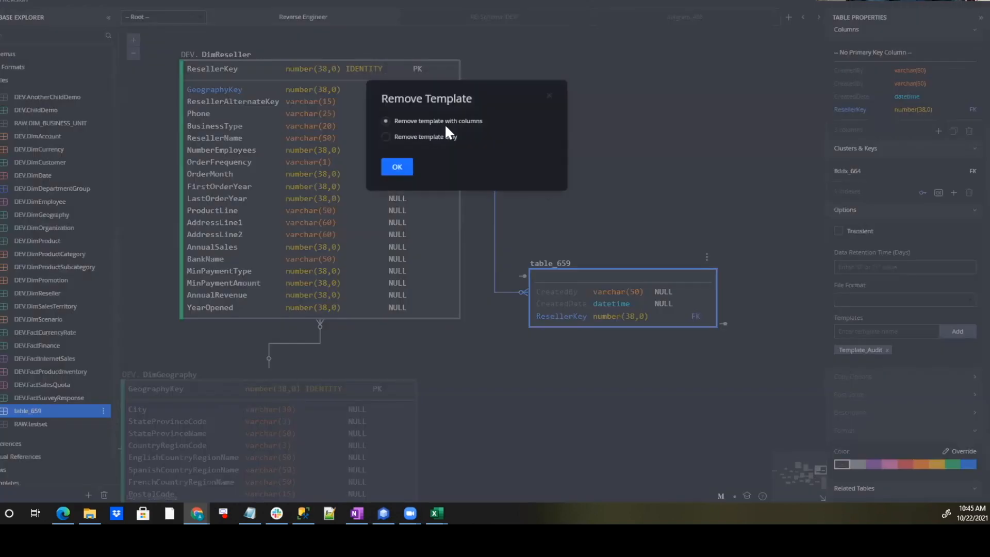
{"action": "mouse_move", "coordinate": [432, 144]}
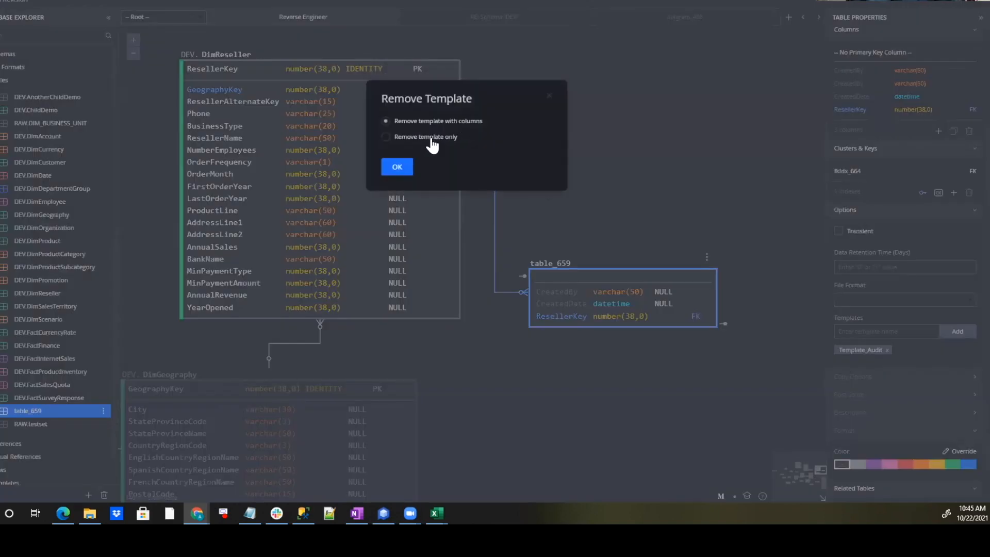
{"action": "left_click", "coordinate": [386, 137]}
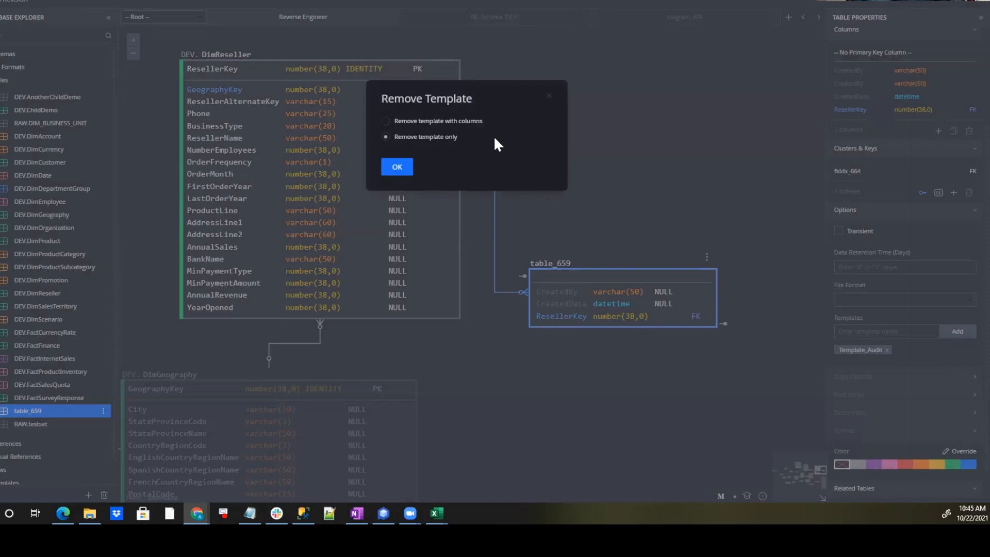
{"action": "mouse_move", "coordinate": [434, 125]}
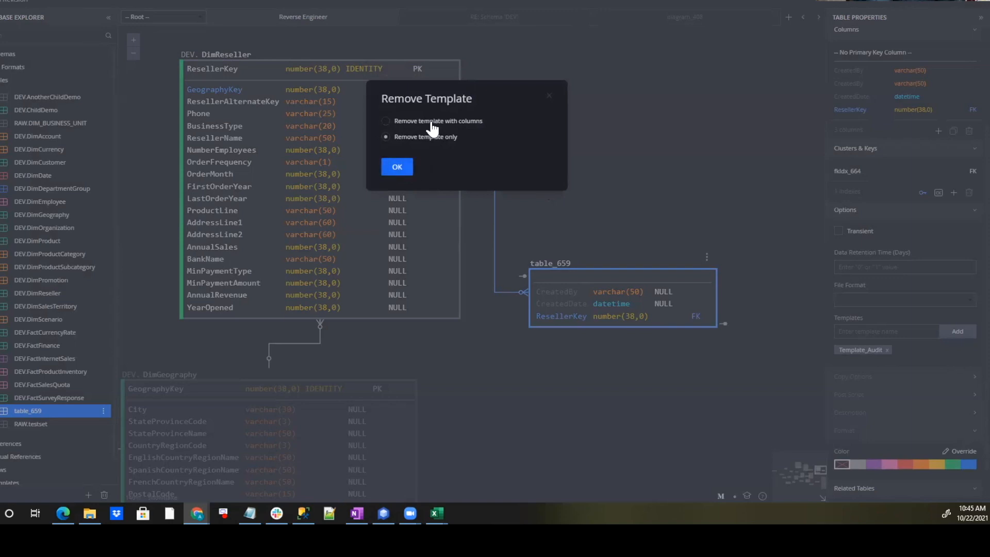
{"action": "left_click", "coordinate": [396, 167]}
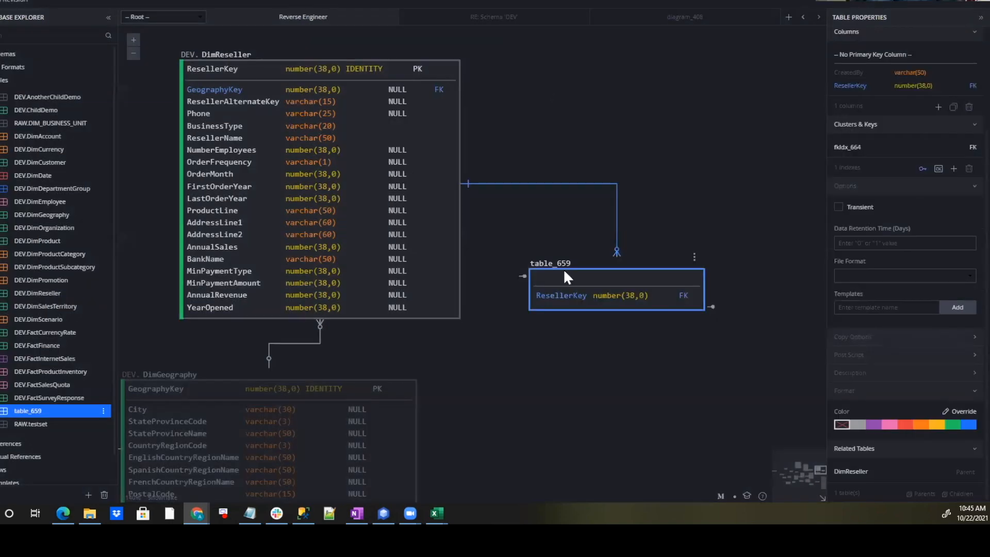
Reapply Template_Audit to table_659 and collapse Tables in the explorer to show Templates
{"action": "type", "text": "au"}
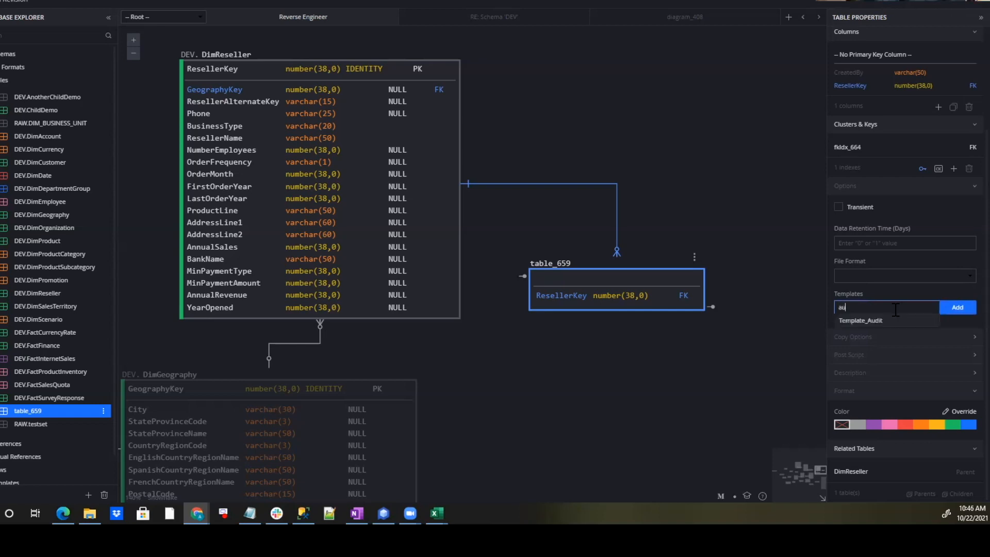
{"action": "left_click", "coordinate": [859, 320]}
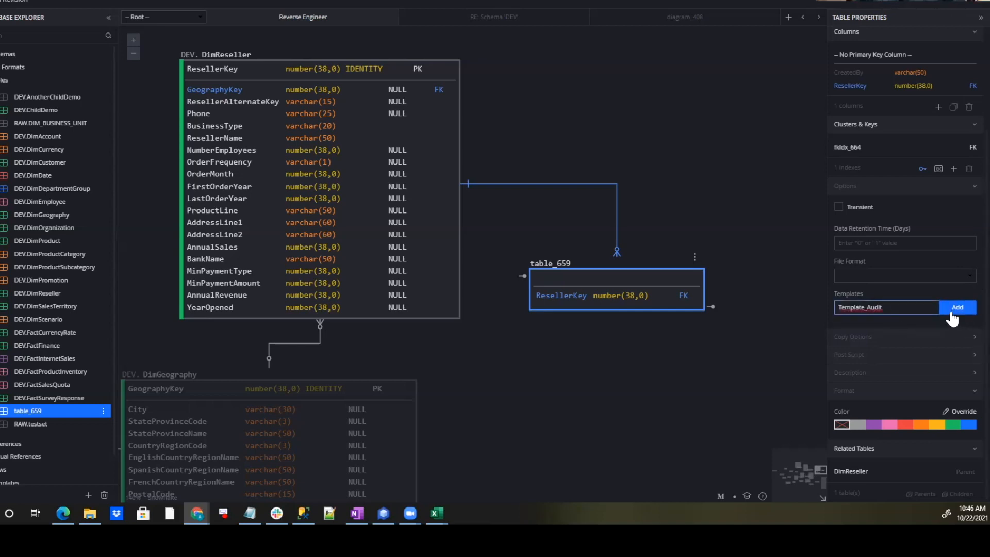
{"action": "left_click", "coordinate": [957, 307]}
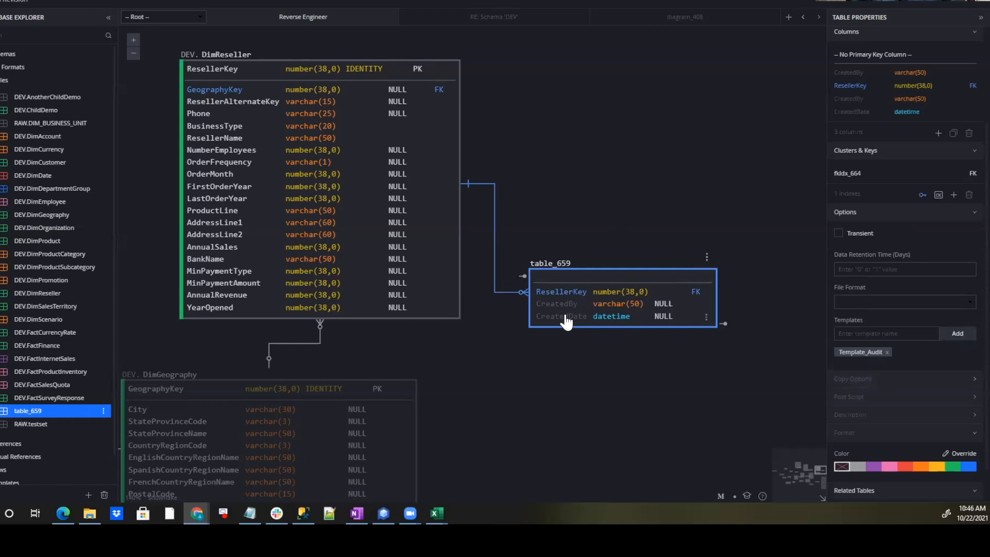
{"action": "left_click", "coordinate": [564, 184]}
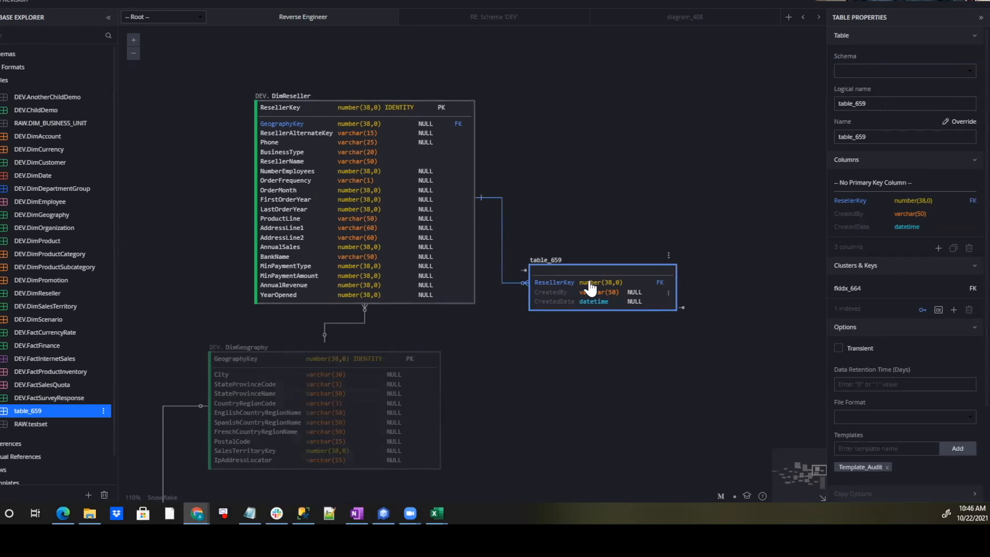
{"action": "mouse_move", "coordinate": [561, 307]}
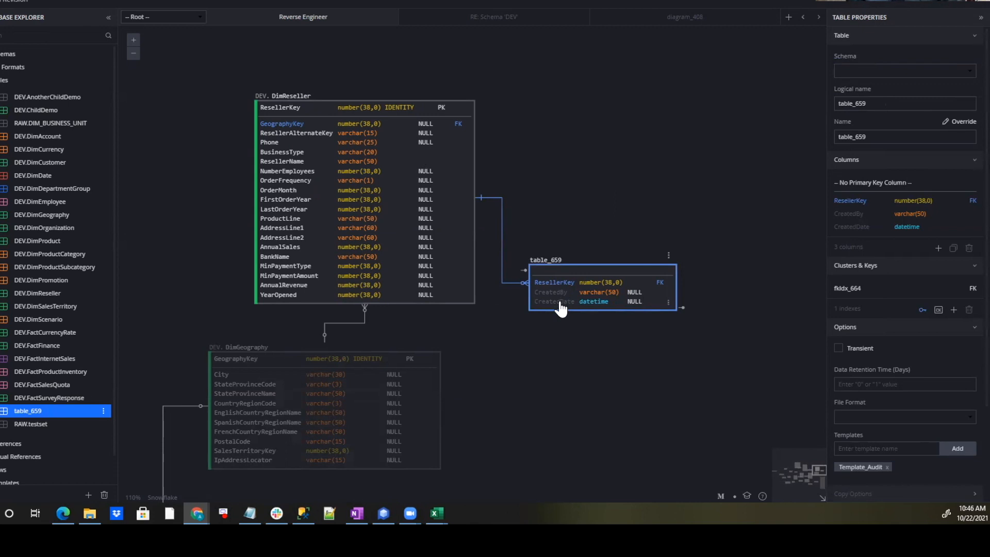
{"action": "mouse_move", "coordinate": [551, 268]}
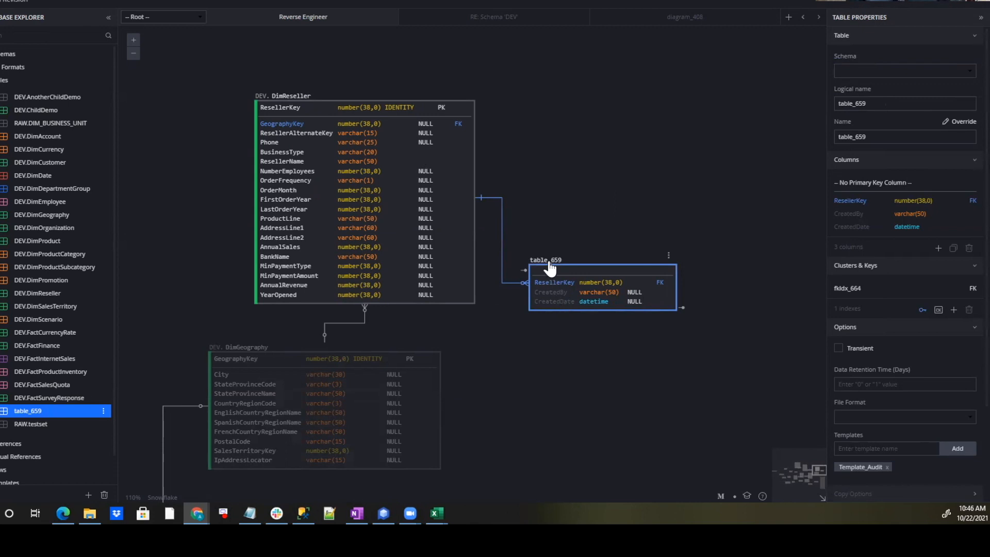
{"action": "mouse_move", "coordinate": [548, 266]}
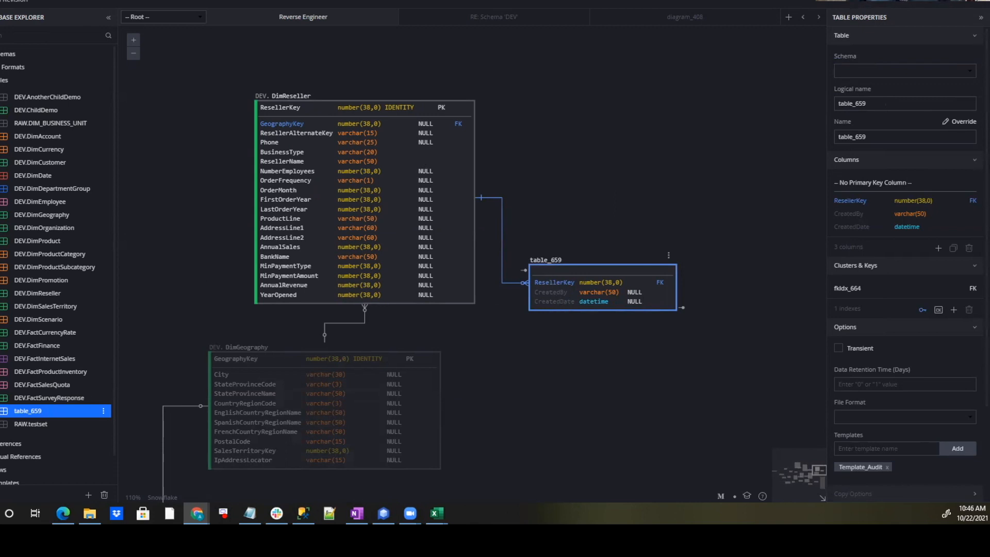
{"action": "left_click", "coordinate": [108, 17]}
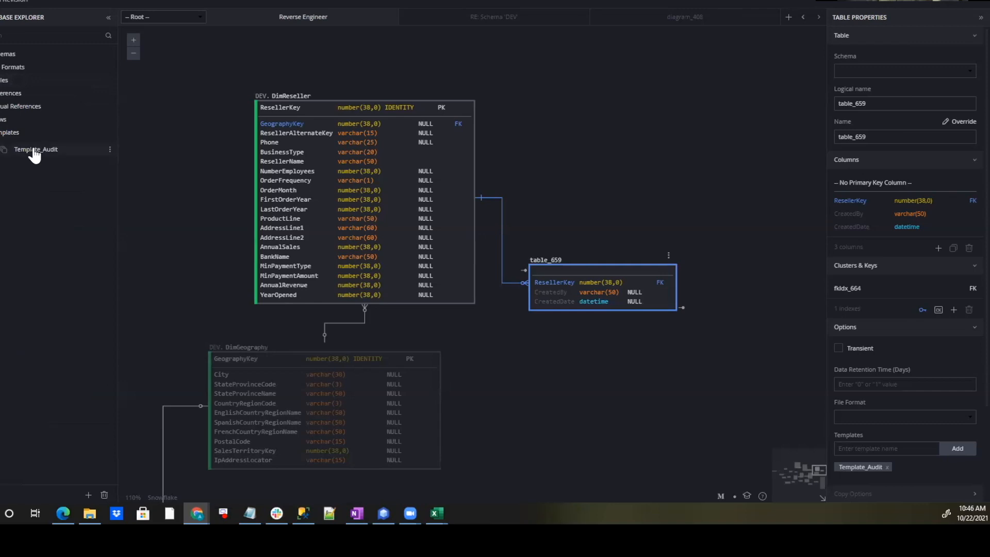
Change Template_Audit's CreatedBy column to varchar(100), which propagates to table_659
{"action": "left_click", "coordinate": [37, 149]}
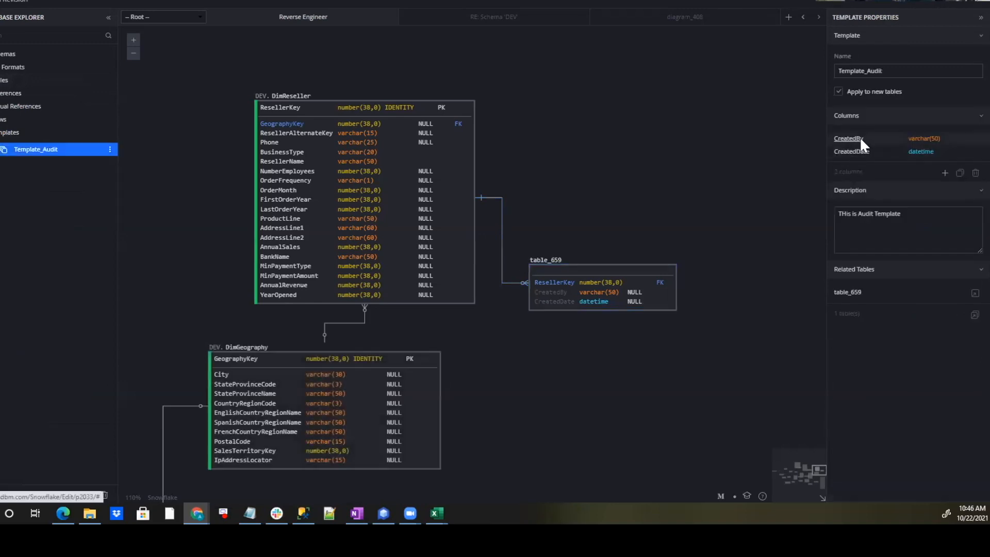
{"action": "left_click", "coordinate": [847, 138]}
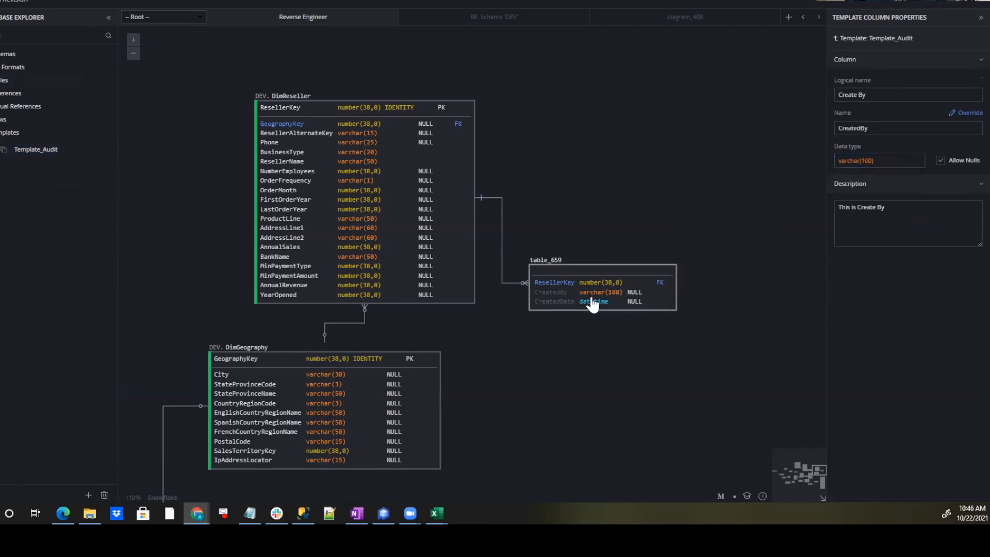
{"action": "left_click", "coordinate": [575, 241]}
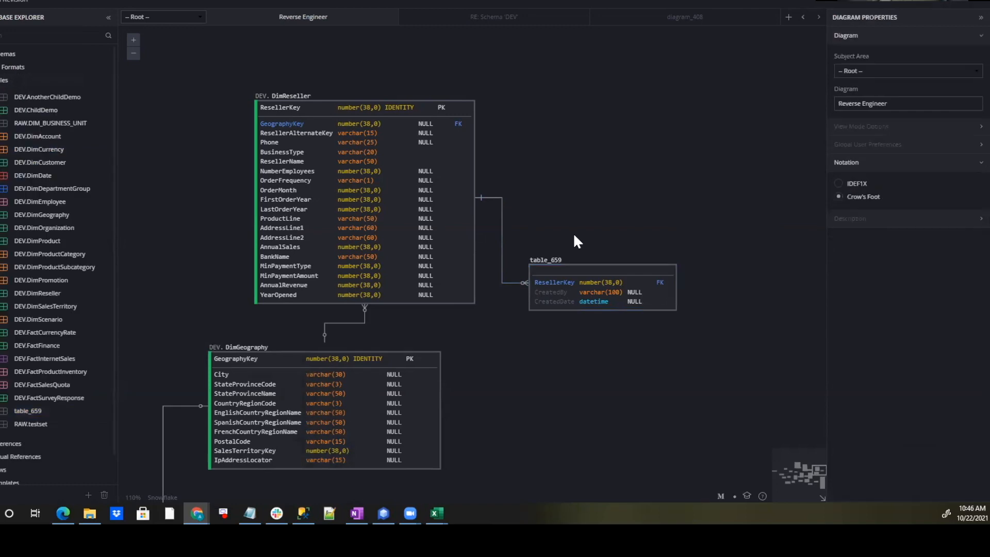